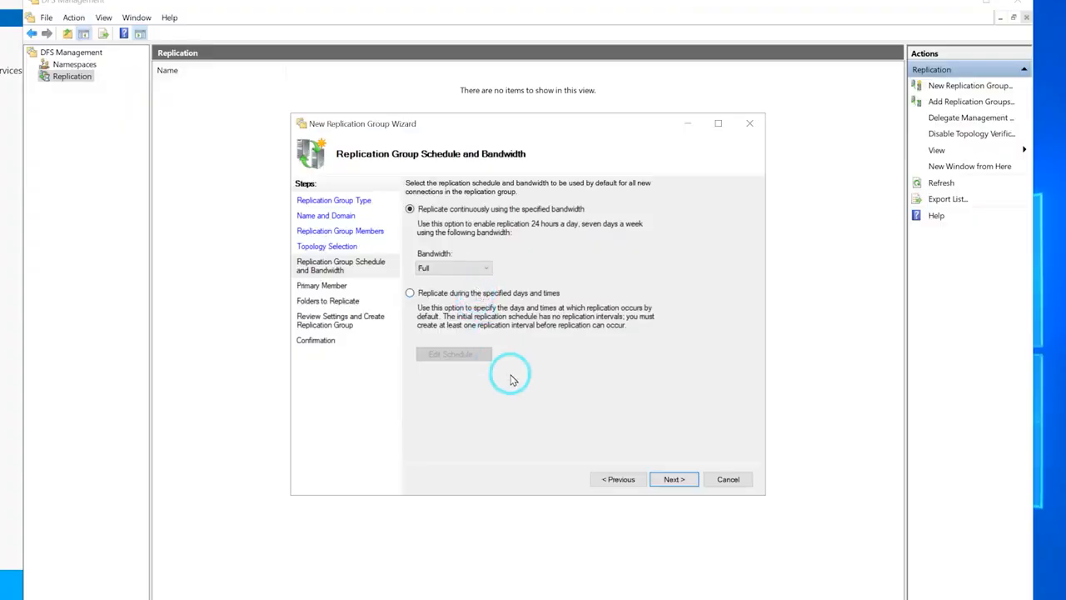
Step: Keep continuous replication with Full bandwidth in the Schedule and Bandwidth step
click(672, 480)
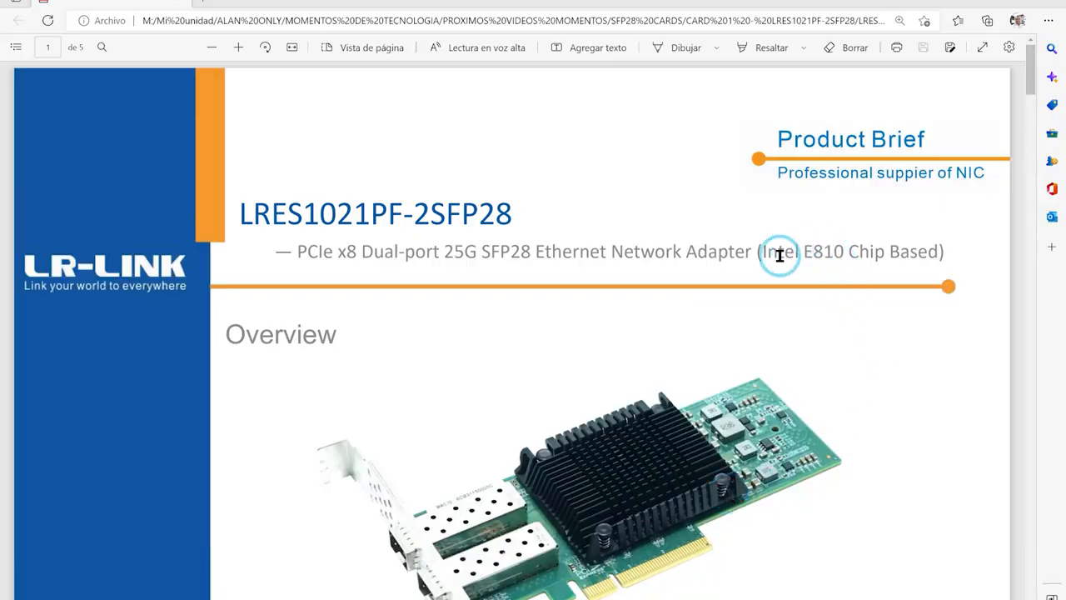
Step: Scroll the product brief from the title past the Overview image to the ADQ and PCIe description
scroll(down, 3)
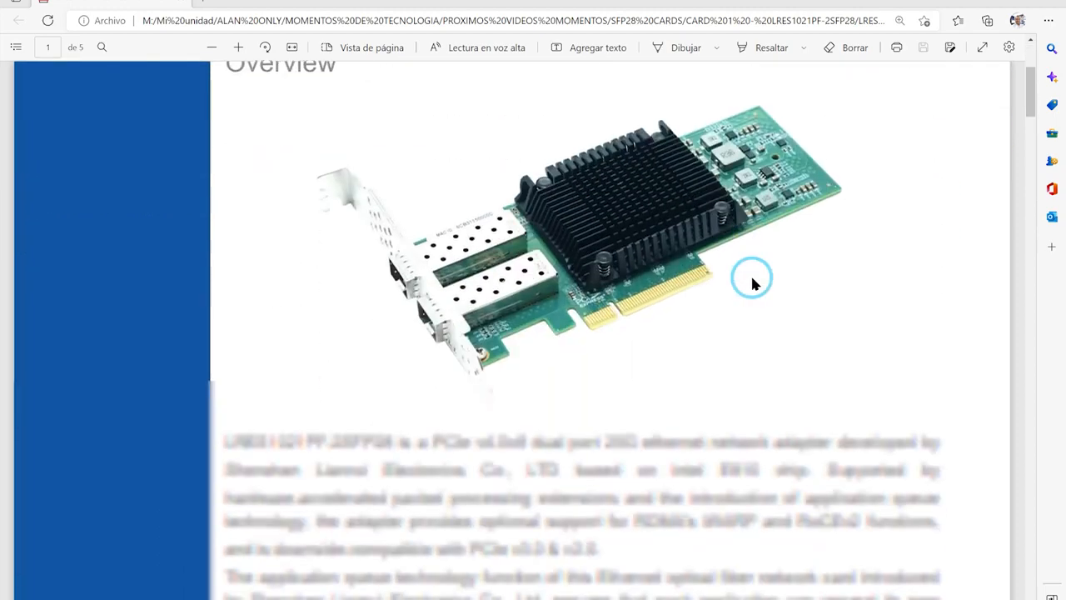
scroll(down, 3)
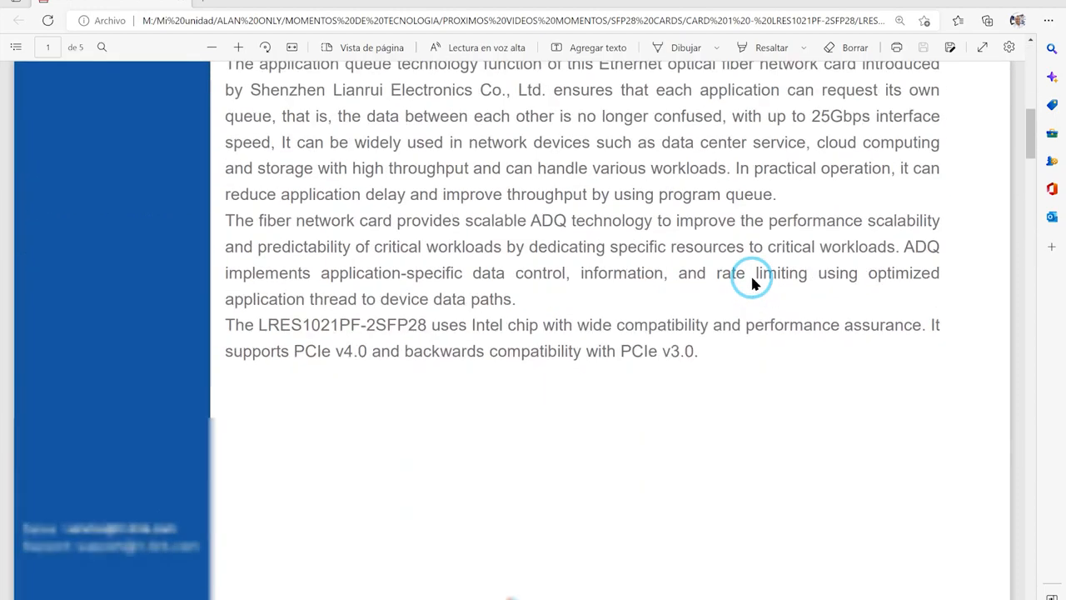
scroll(down, 3)
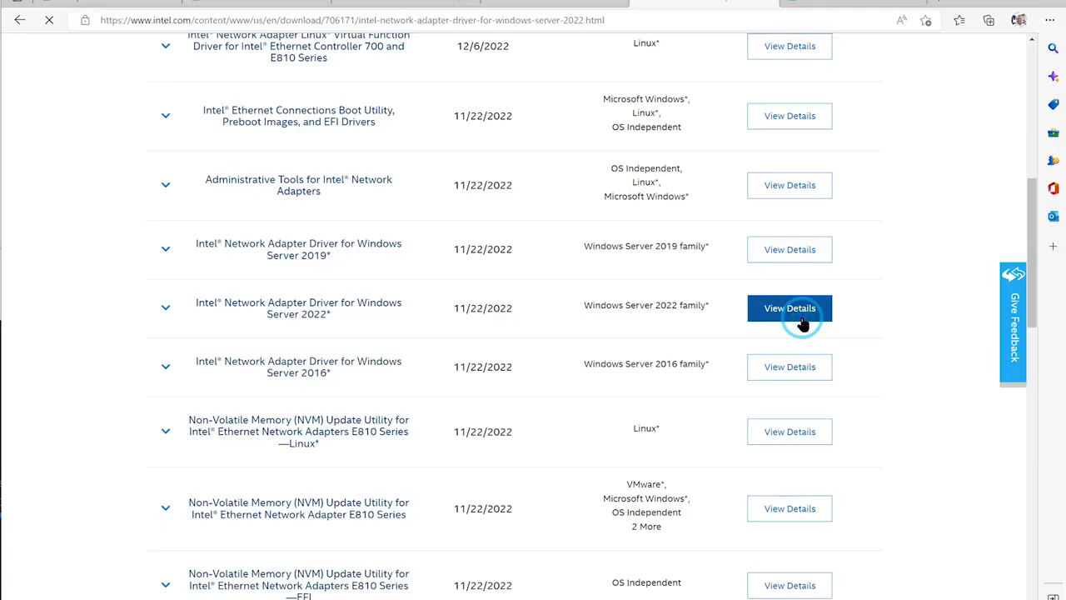
Step: Download the Windows Server 2022 network adapter driver, accepting Intel's license agreement
click(790, 308)
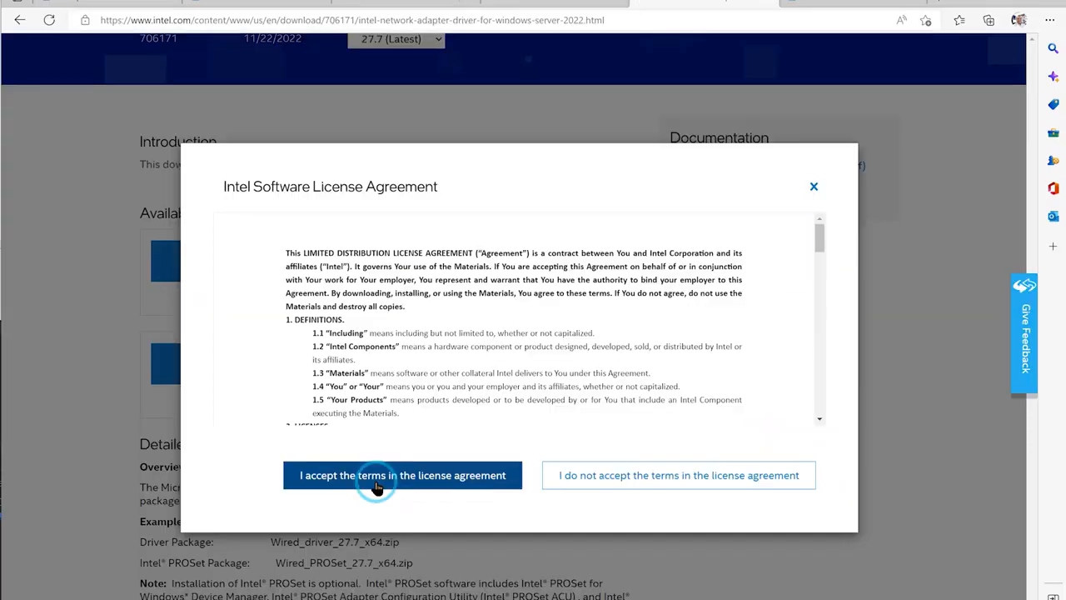
click(403, 475)
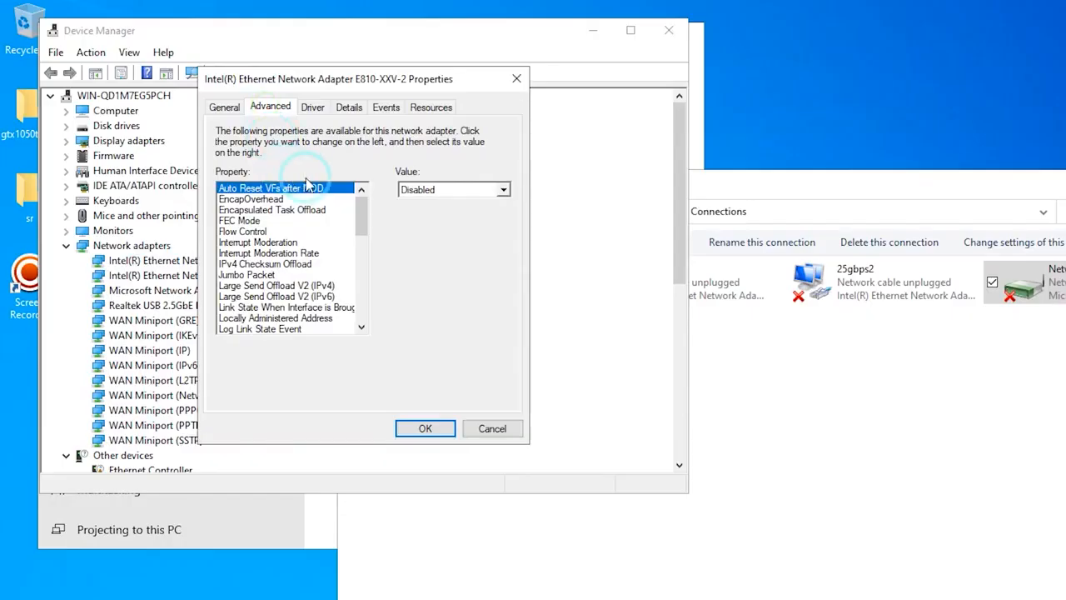
Step: Set the E810-XXV-2's Speed & Duplex to 10 Gbps Full Duplex and apply it
click(501, 190)
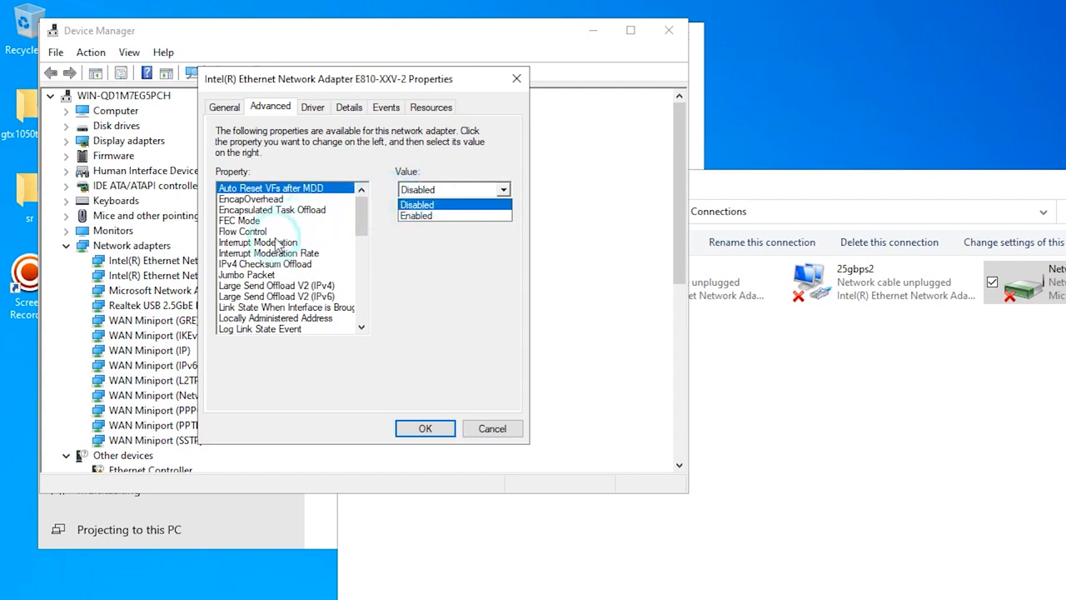
scroll(down, 3)
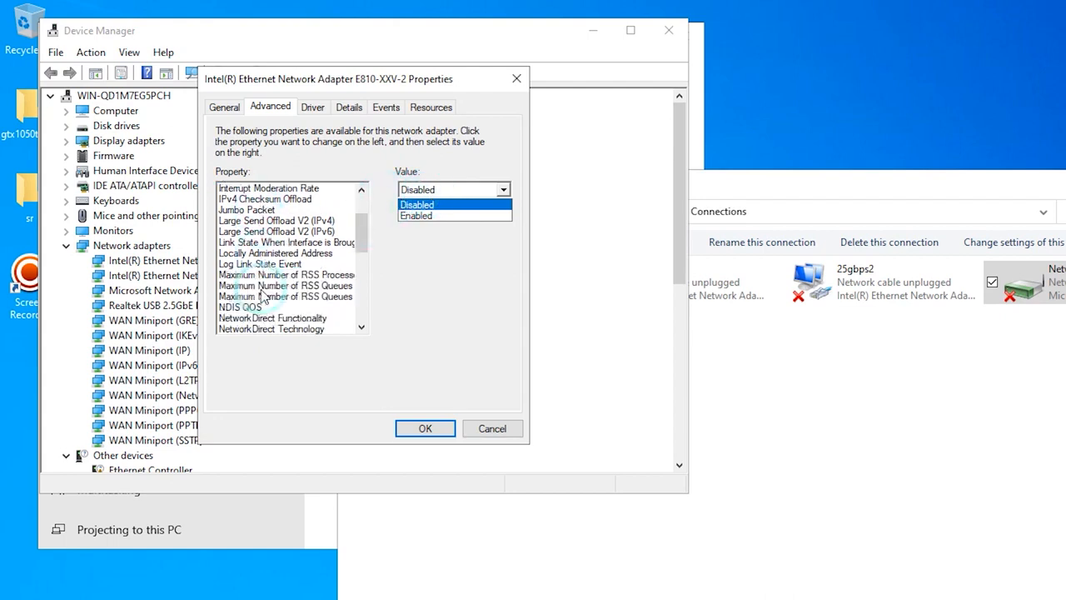
scroll(down, 3)
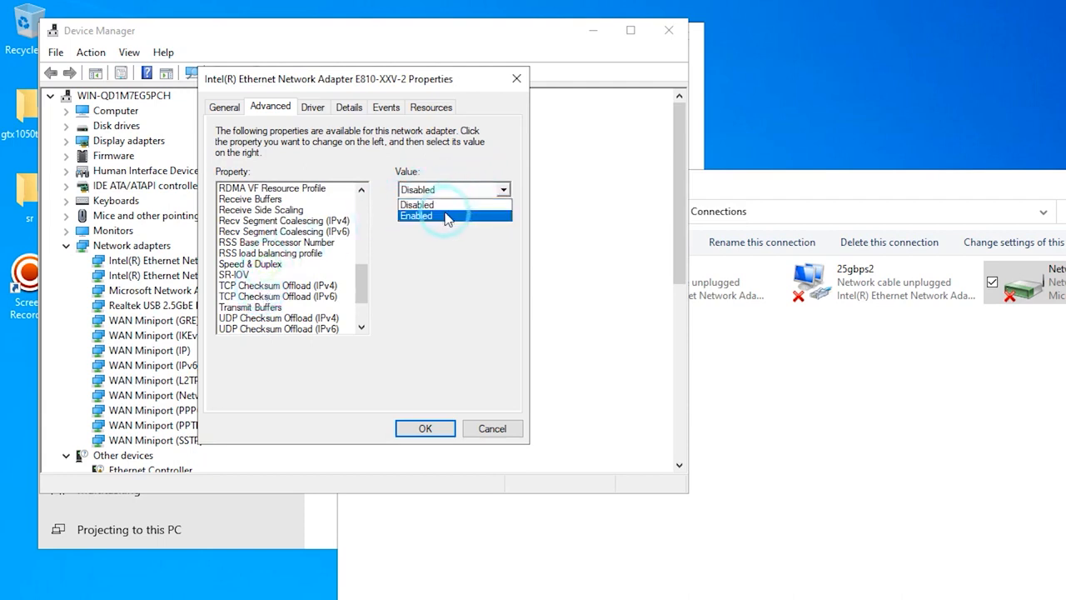
click(249, 263)
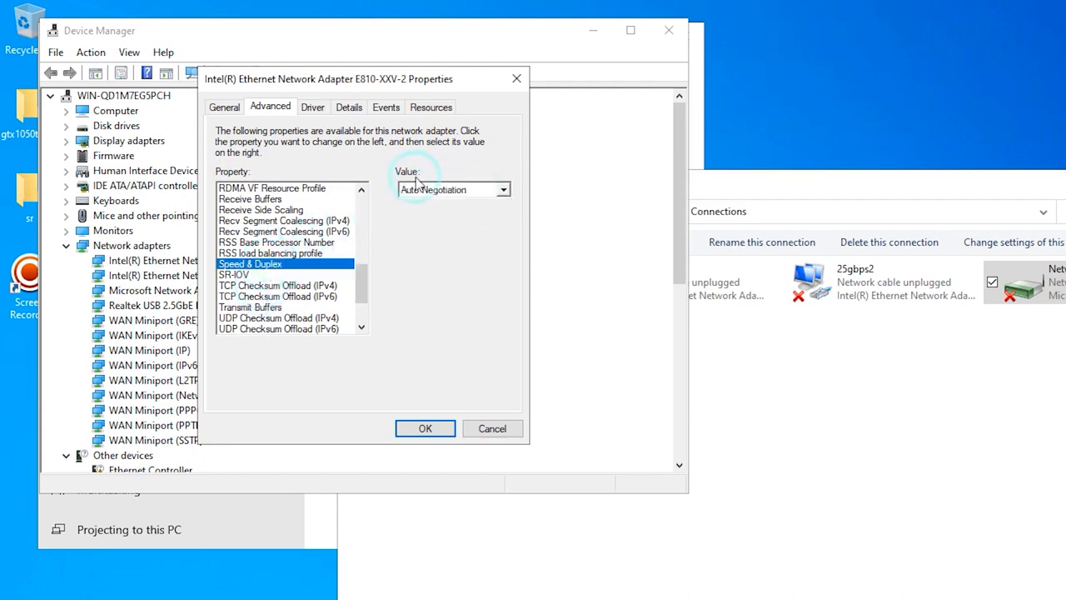
click(501, 189)
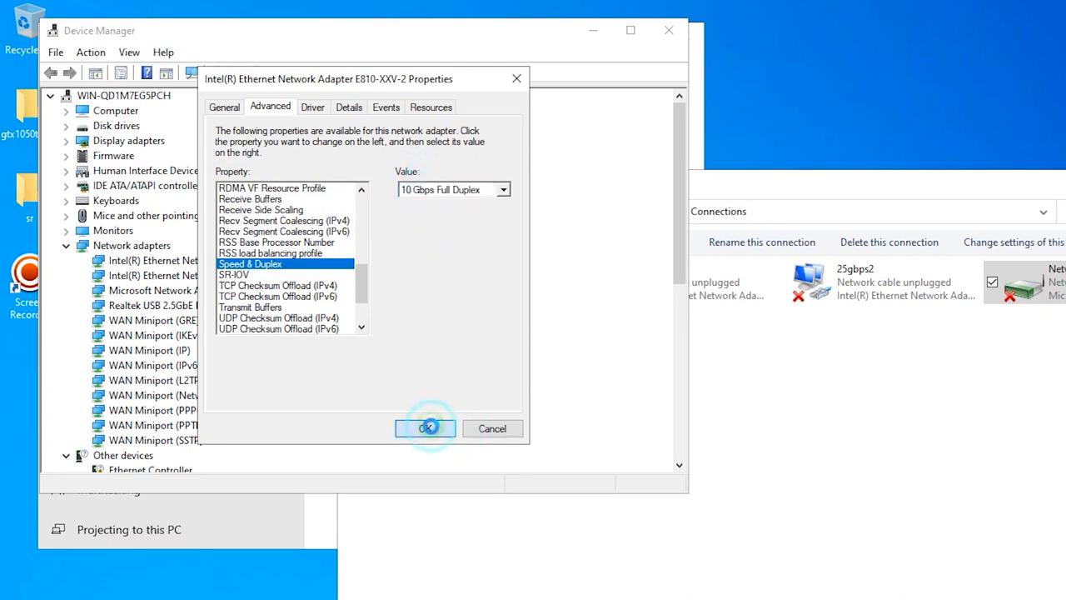
click(426, 428)
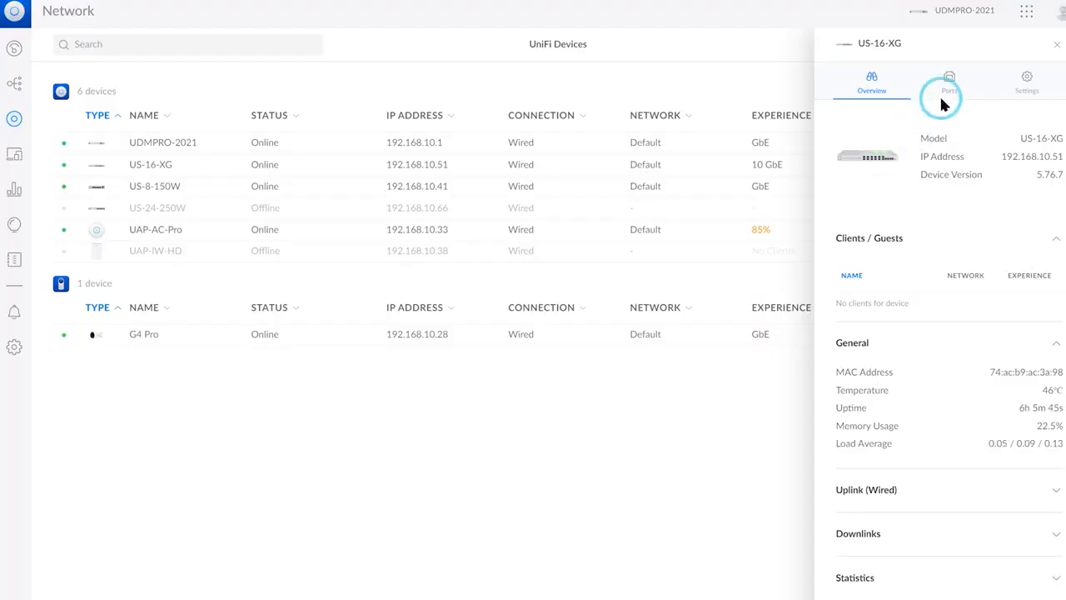
Step: In US-16-XG Port Management, select port 7 and override its link speed to 10Gbps FDX
click(954, 80)
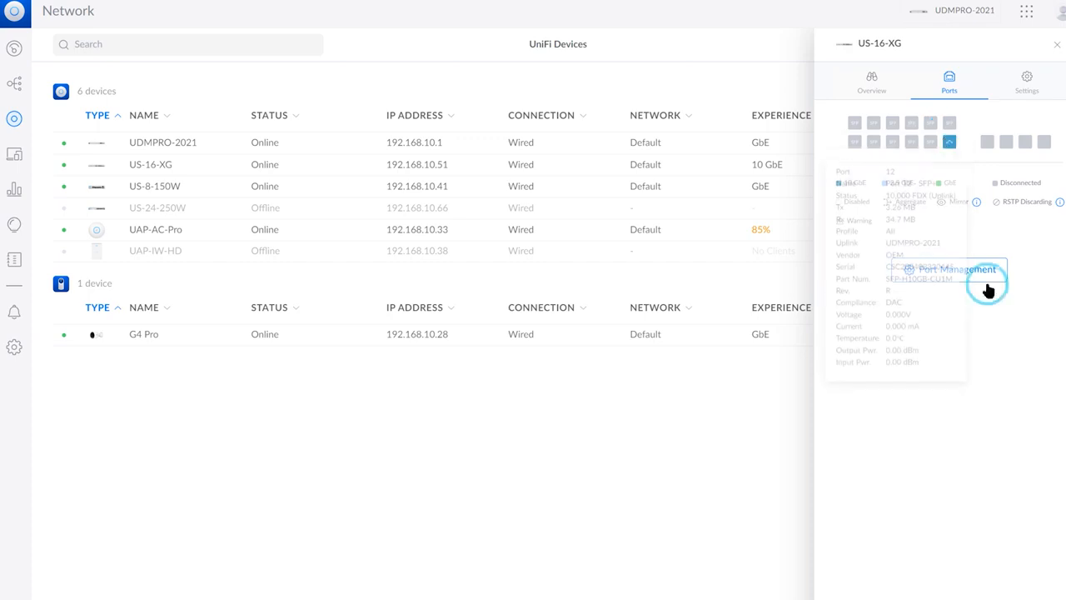
click(951, 270)
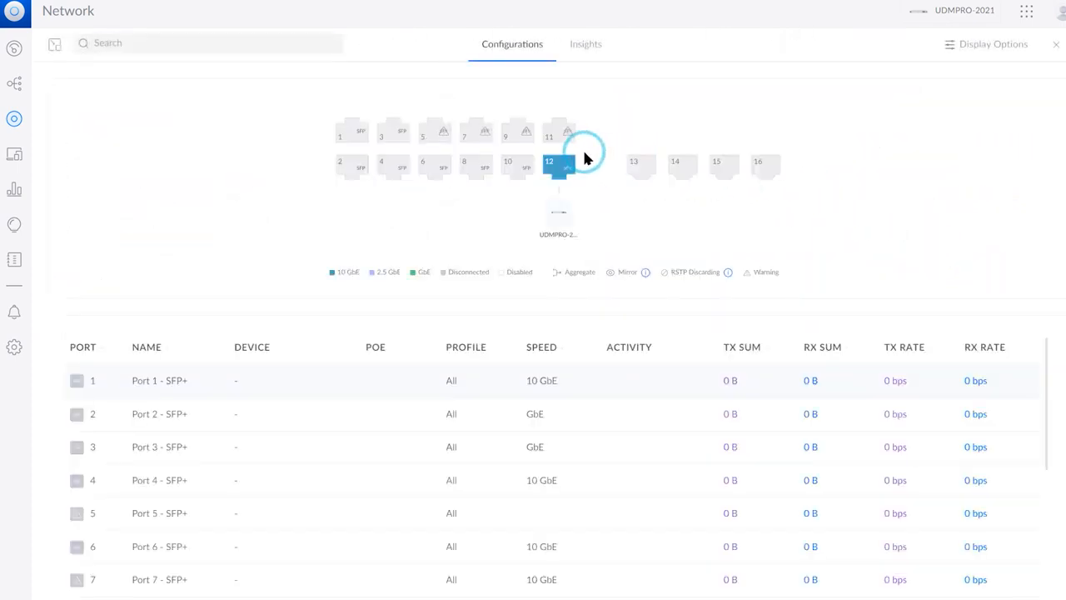
click(478, 133)
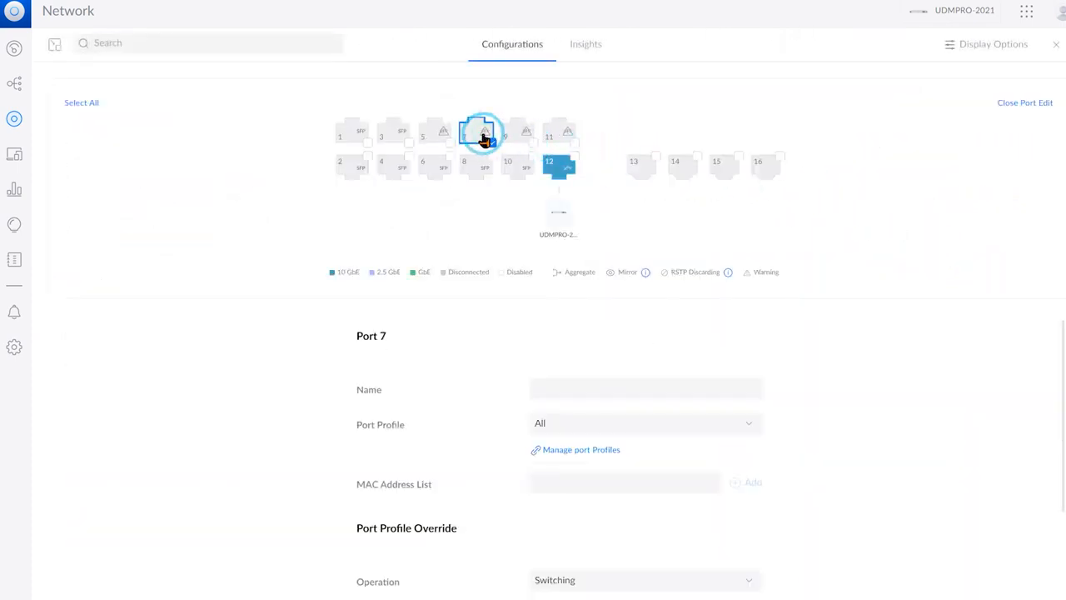
click(481, 133)
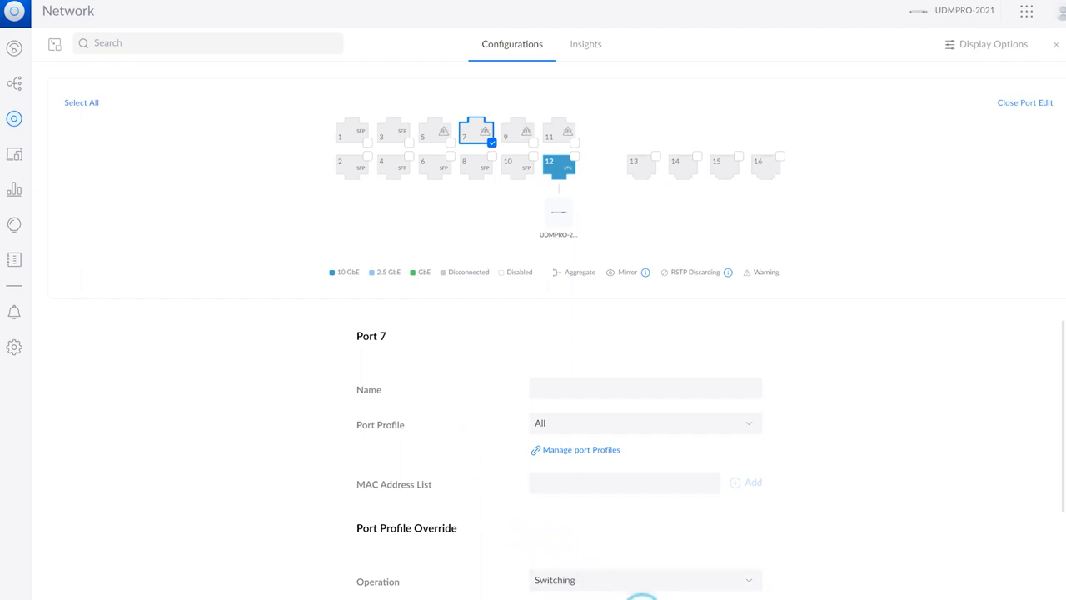
click(645, 433)
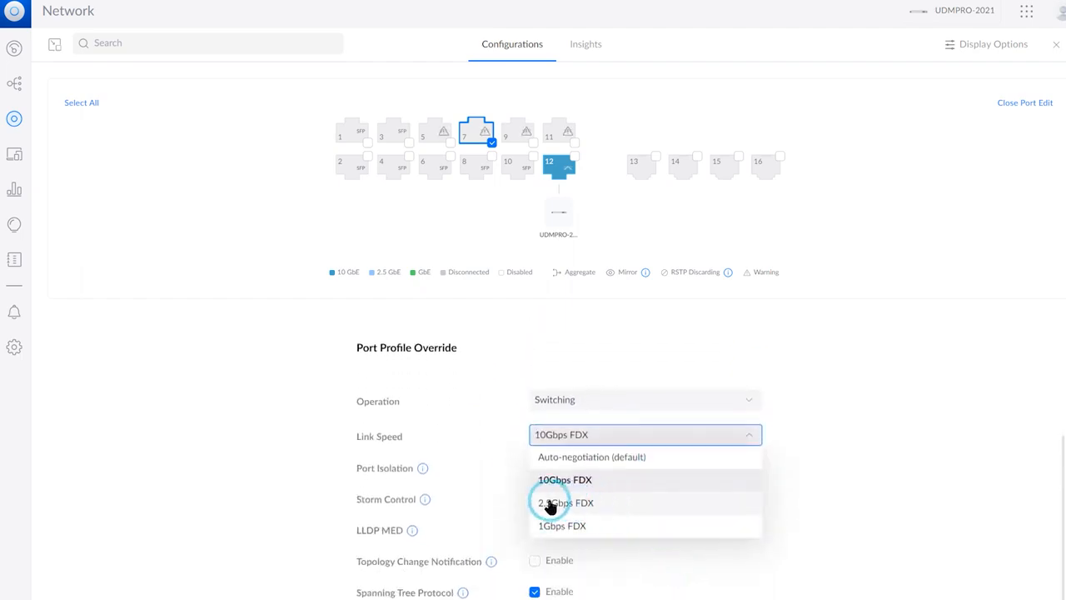
mouse_move(600, 459)
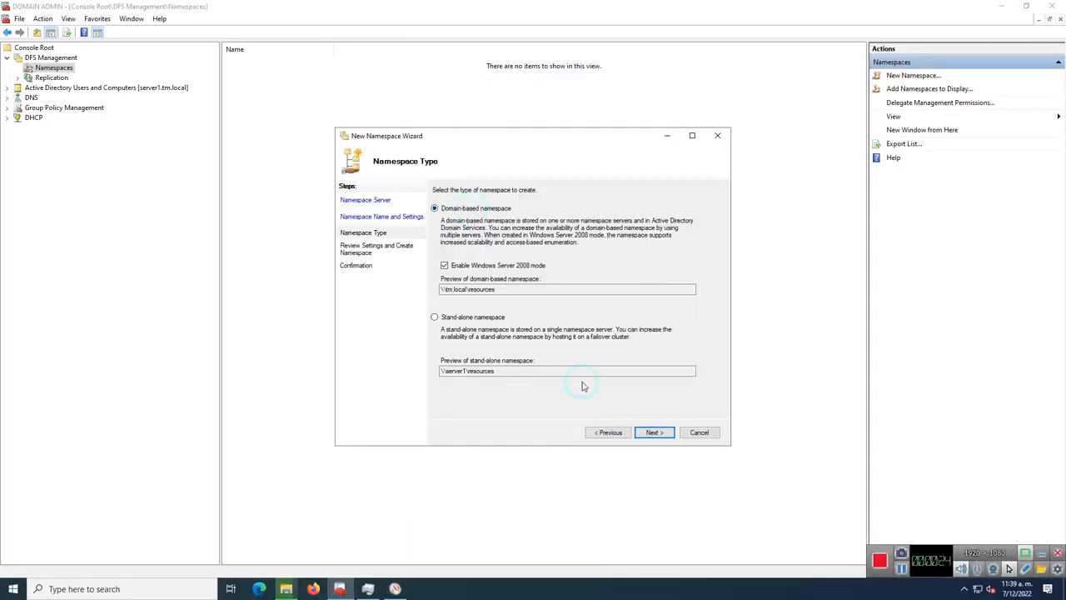
Step: Advance the wizard keeping Full mesh topology and continuous full-bandwidth replication
click(653, 433)
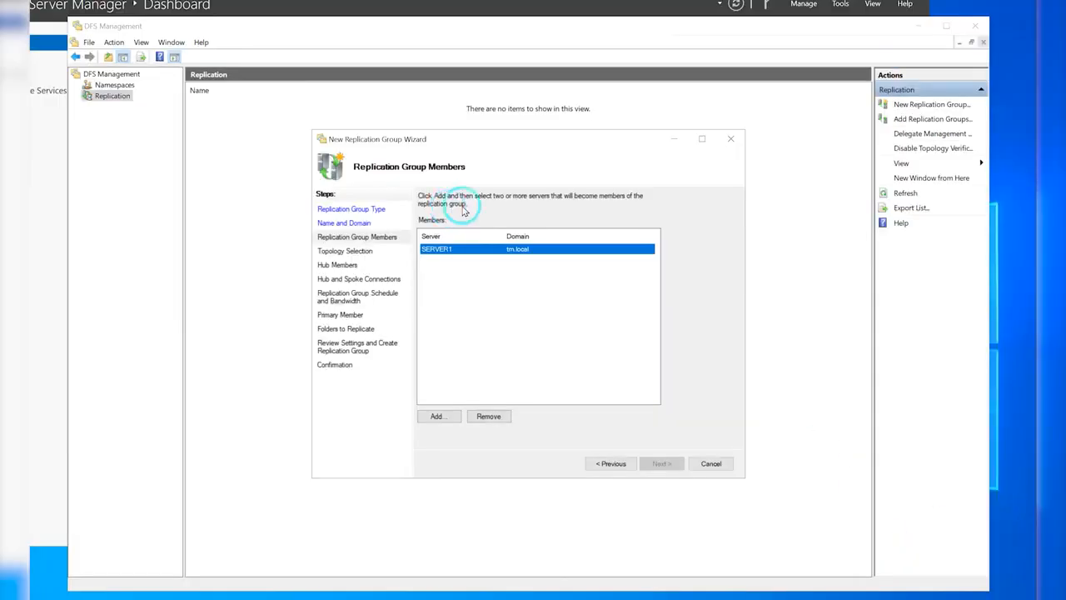
click(659, 463)
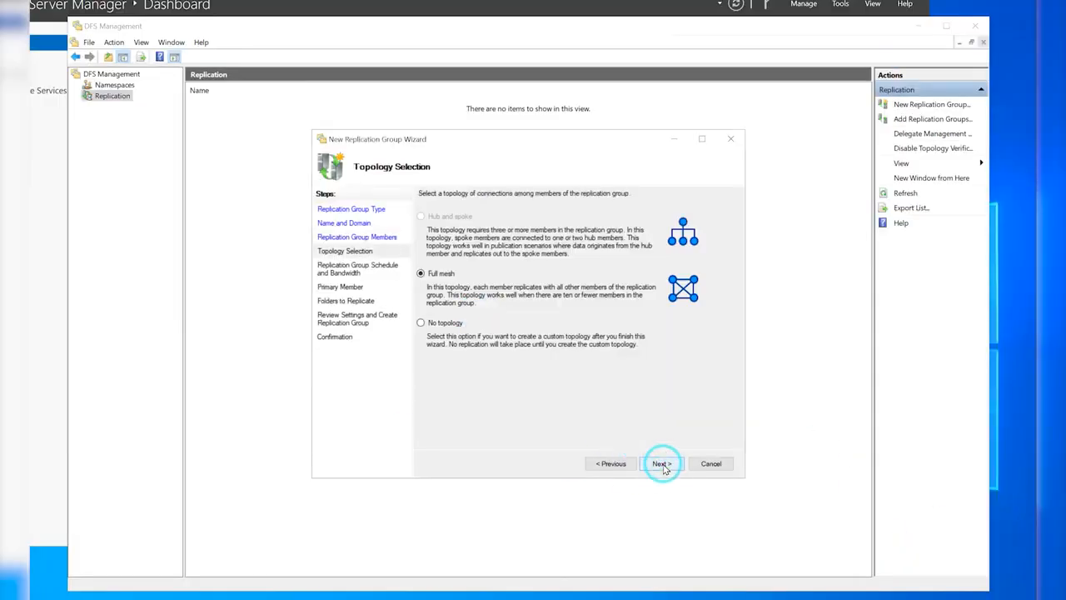
click(659, 463)
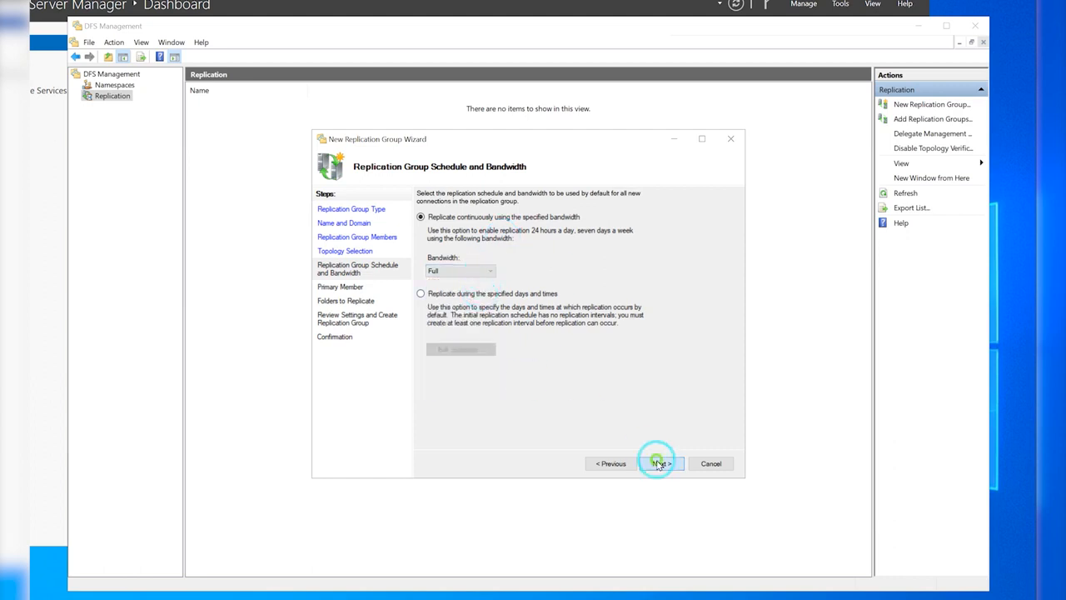
click(657, 463)
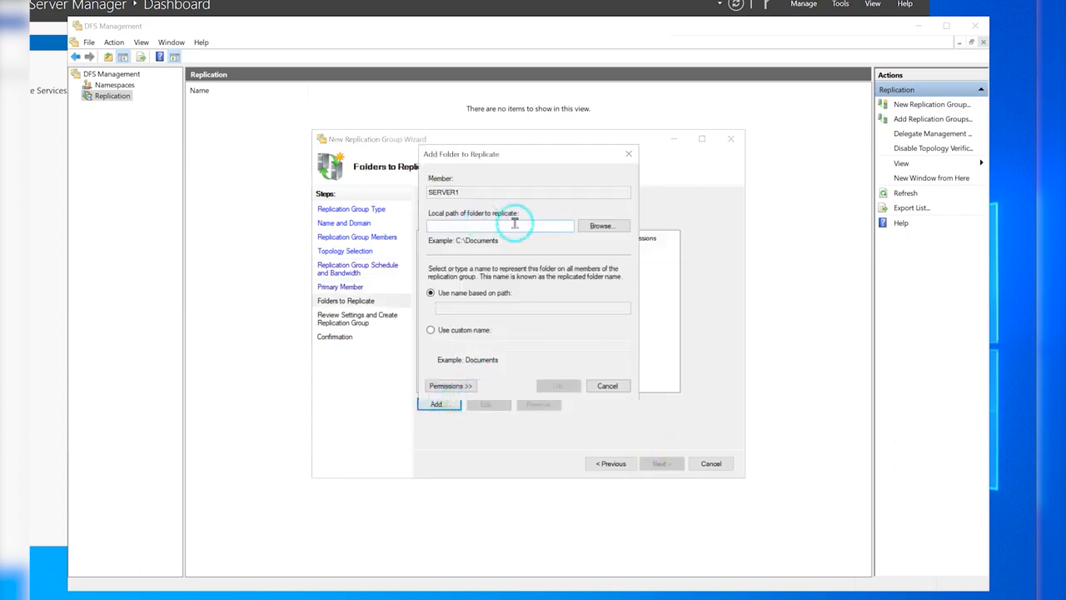
Step: Set the replicated folder paths on SERVER1 and SERVER2 and create the MAIN group
click(602, 226)
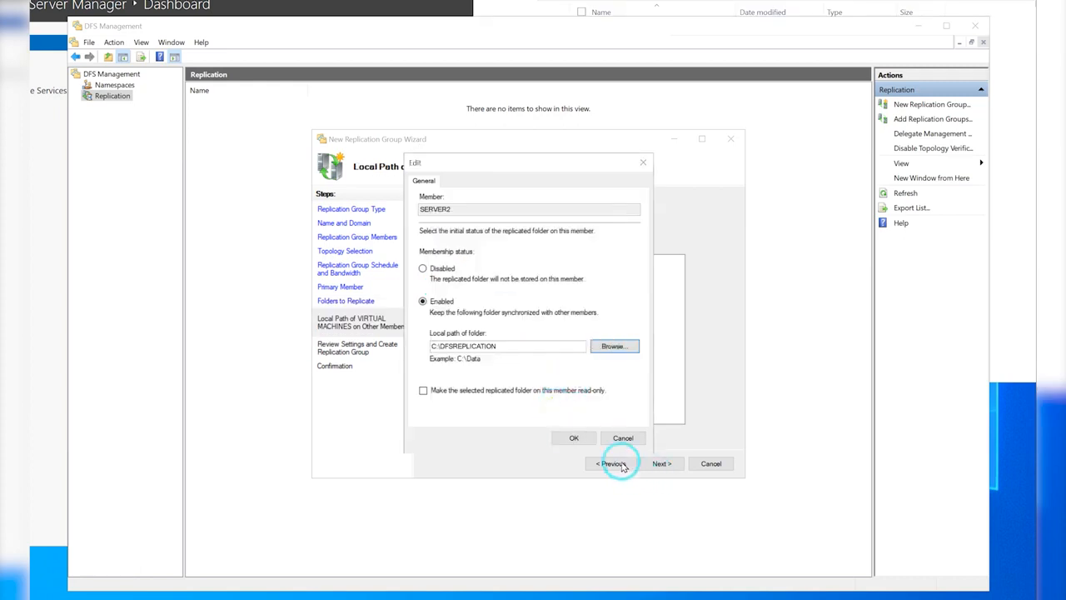
click(573, 436)
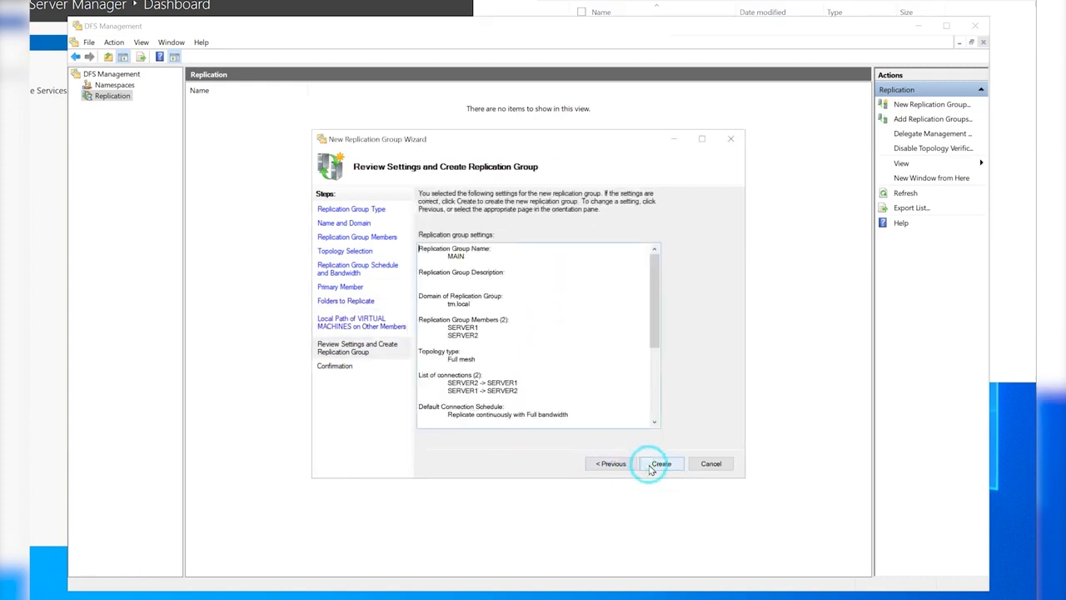
click(659, 463)
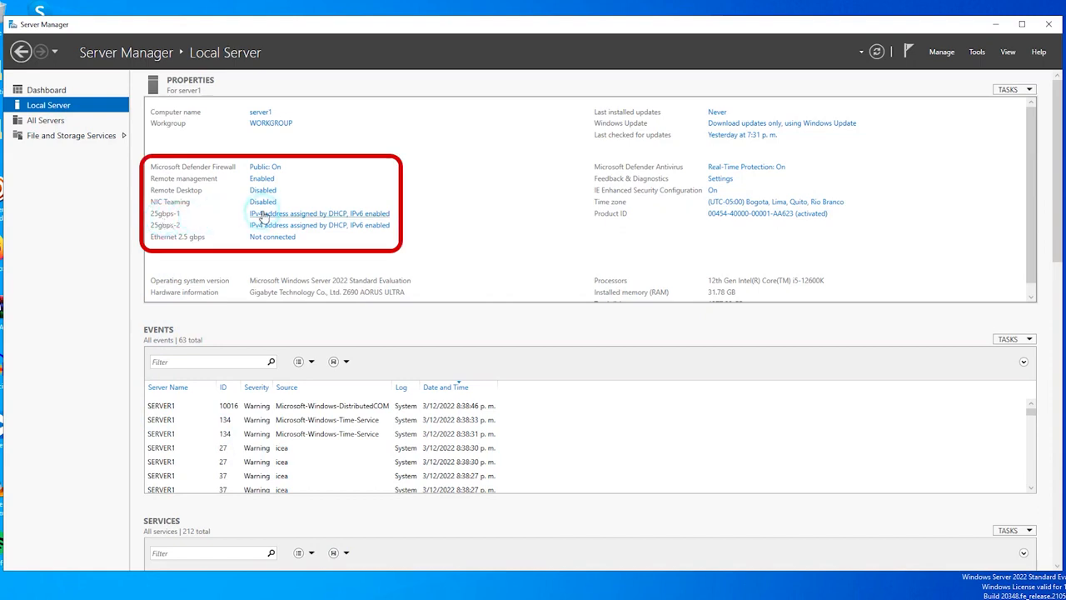
Step: Start a new NIC team named TEAM joining the 25gbps-1 and 25gbps-2 adapters
click(263, 201)
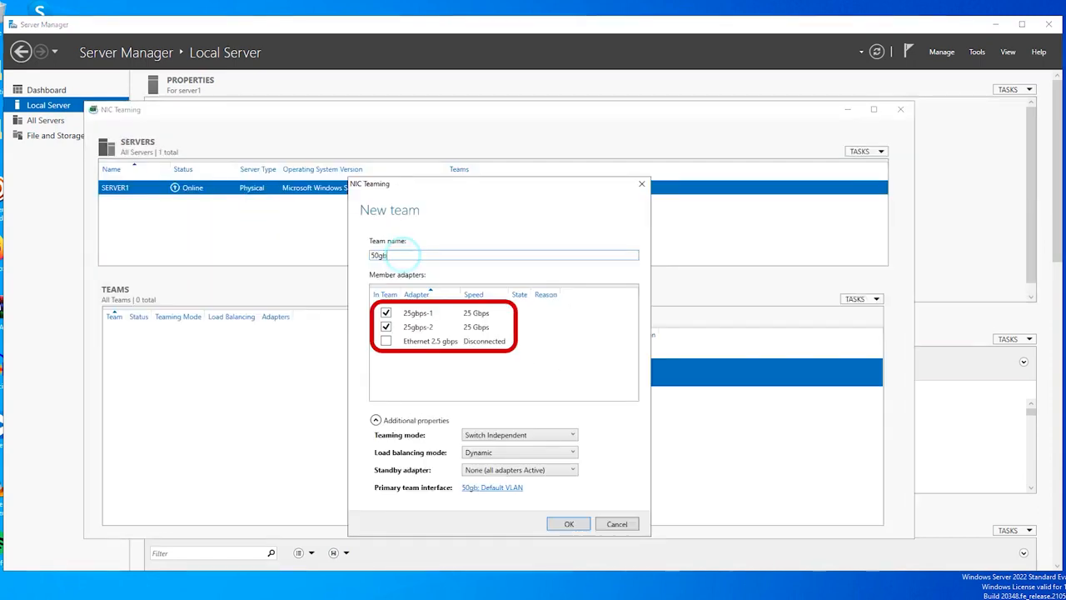
text(ps)
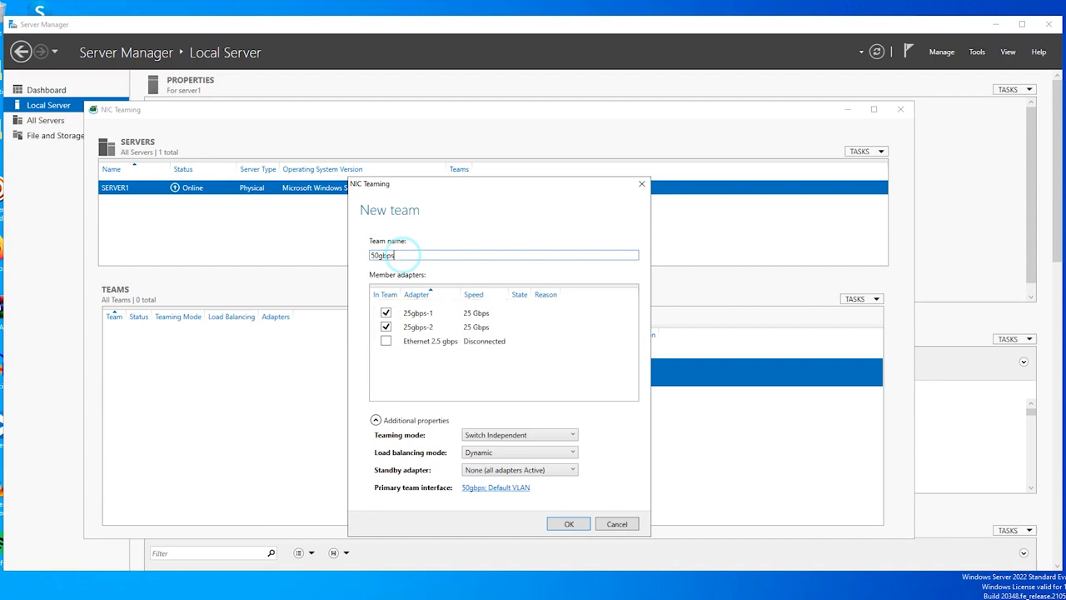
text(TEAM)
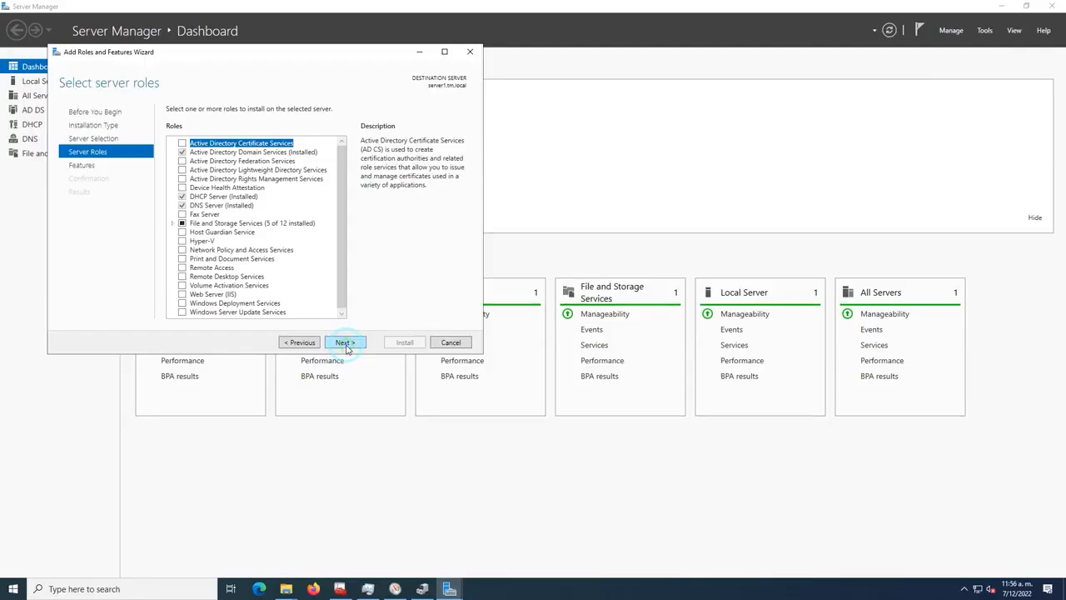
mouse_move(283, 245)
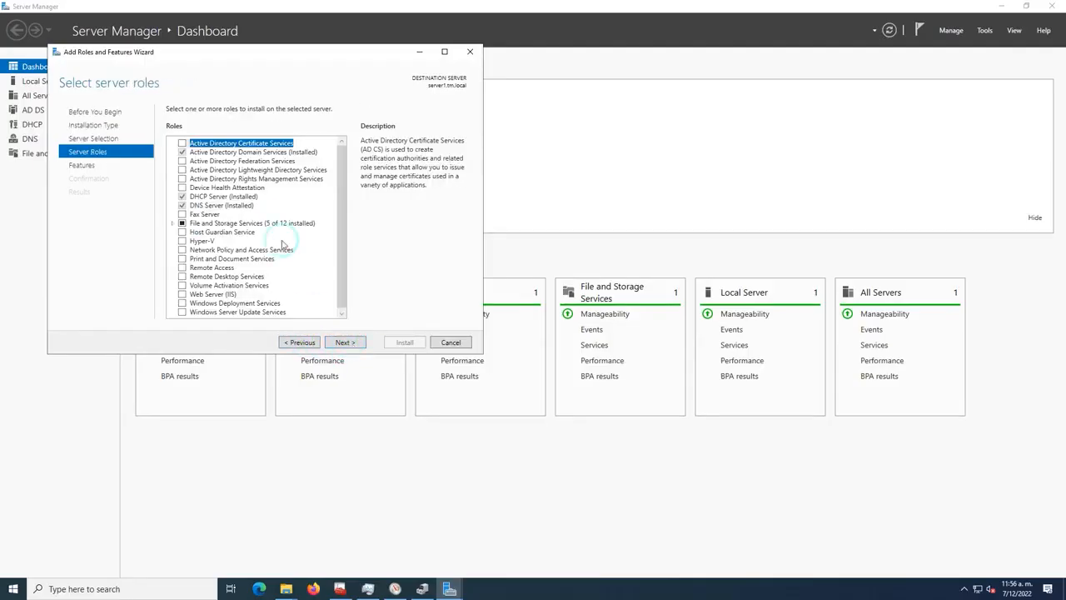
Step: Install the Windows Server Update Services role and choose automatic synchronization with Microsoft Update
click(236, 311)
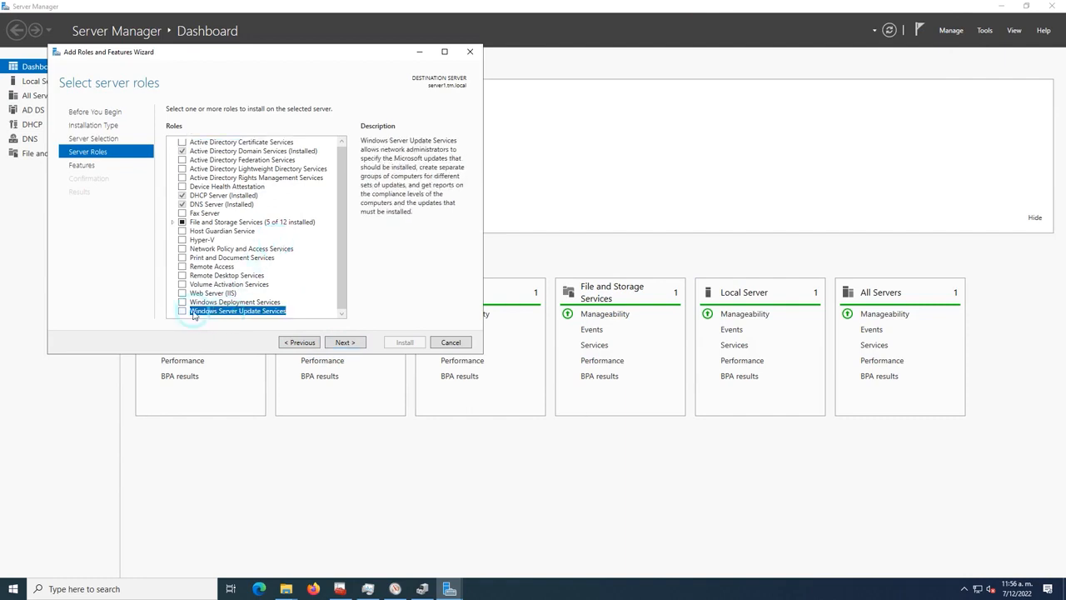
click(403, 342)
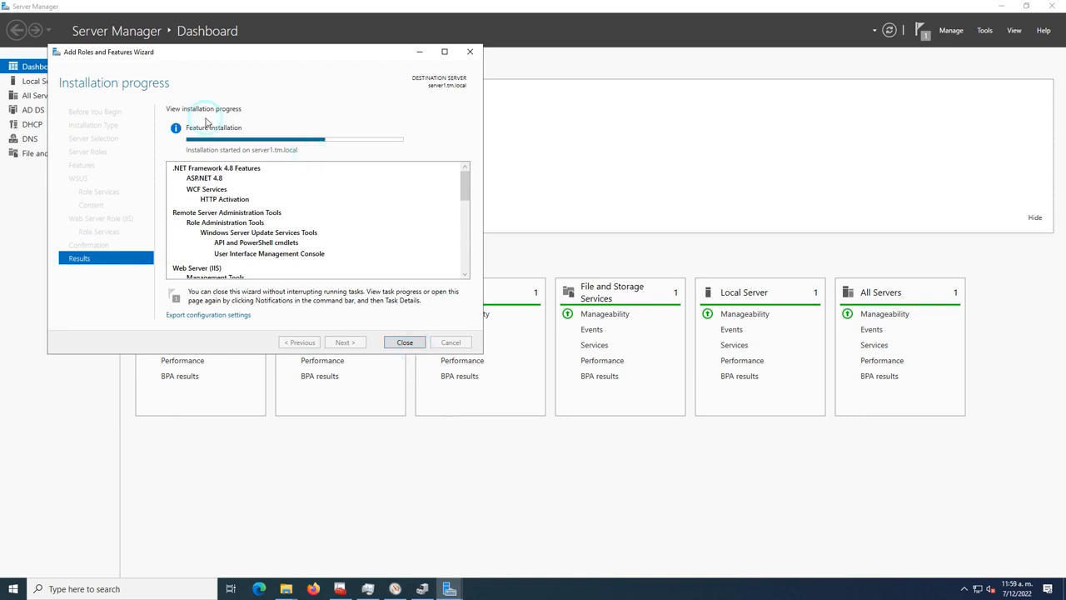
click(403, 341)
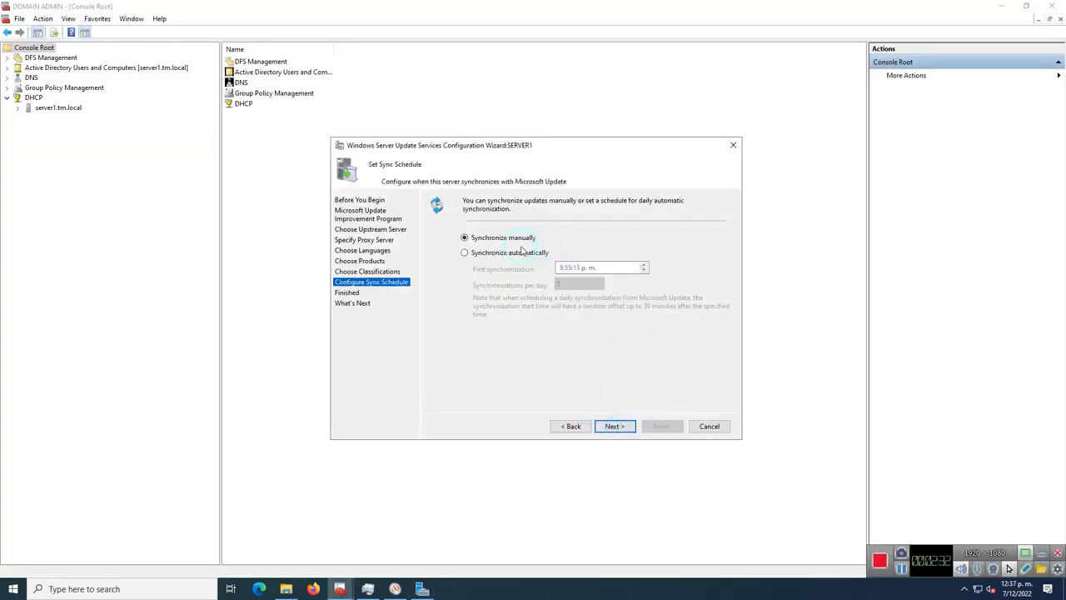
click(463, 253)
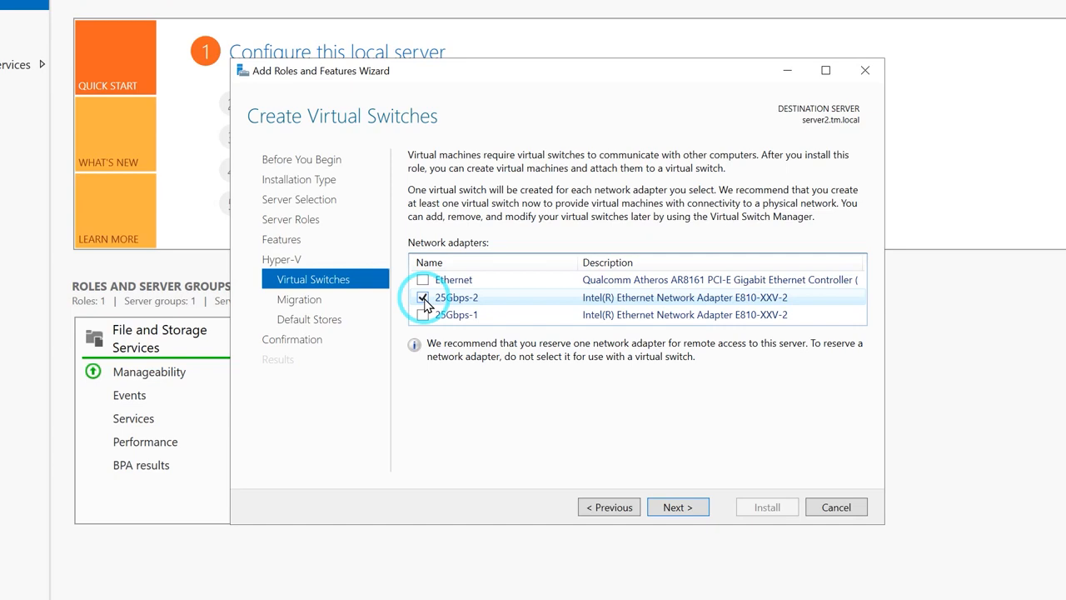
Step: Tick the 25Gbps-2 adapter to receive a Hyper-V virtual switch
click(423, 314)
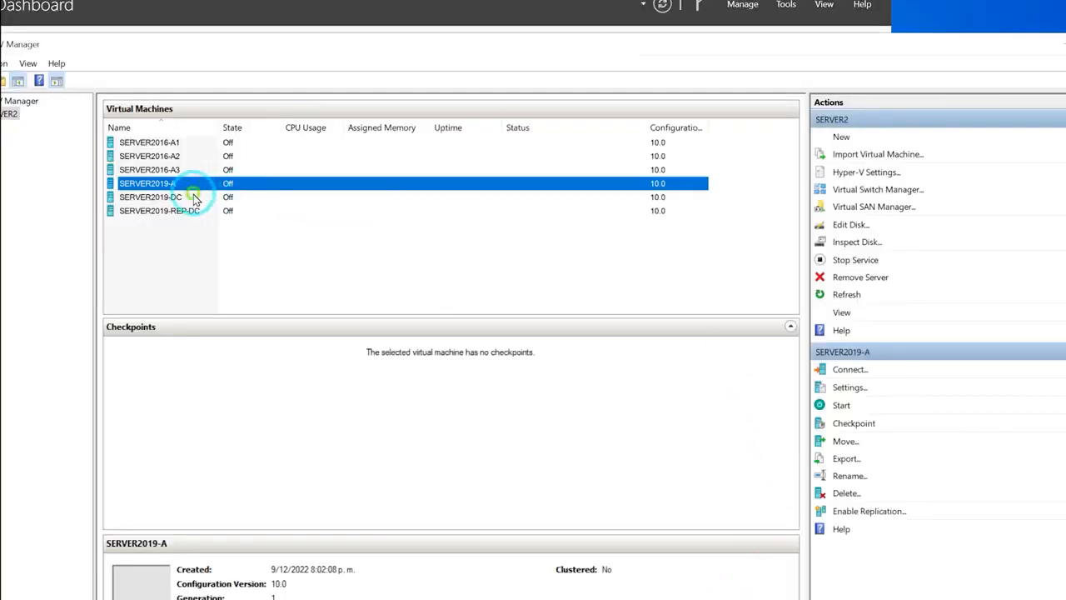
Step: In SERVER2019-DC's settings, connect its network adapter to the E810-XXV-2 virtual switch
right_click(150, 197)
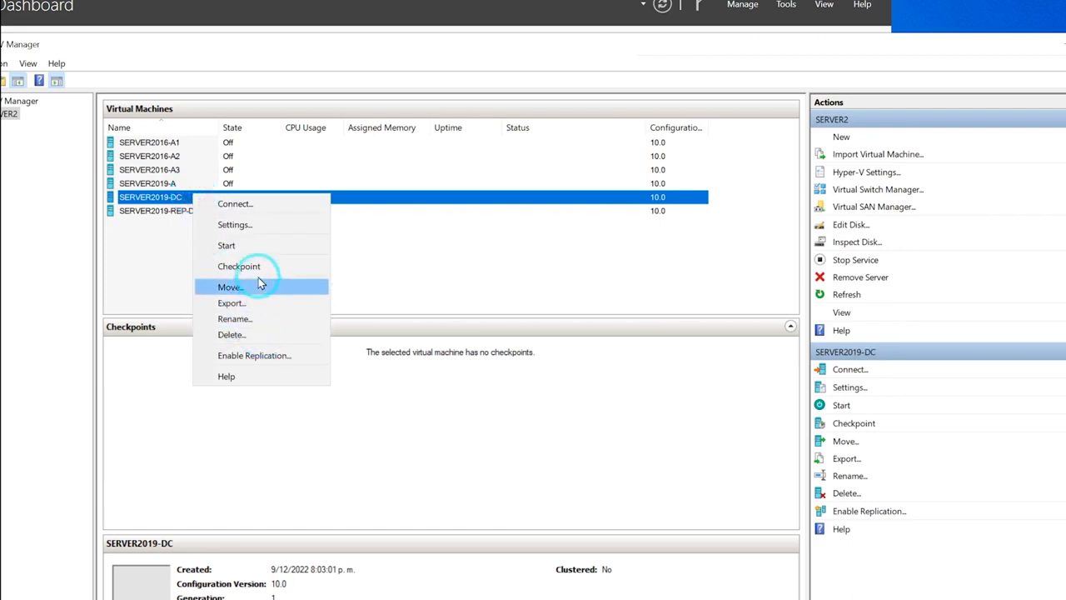
click(233, 223)
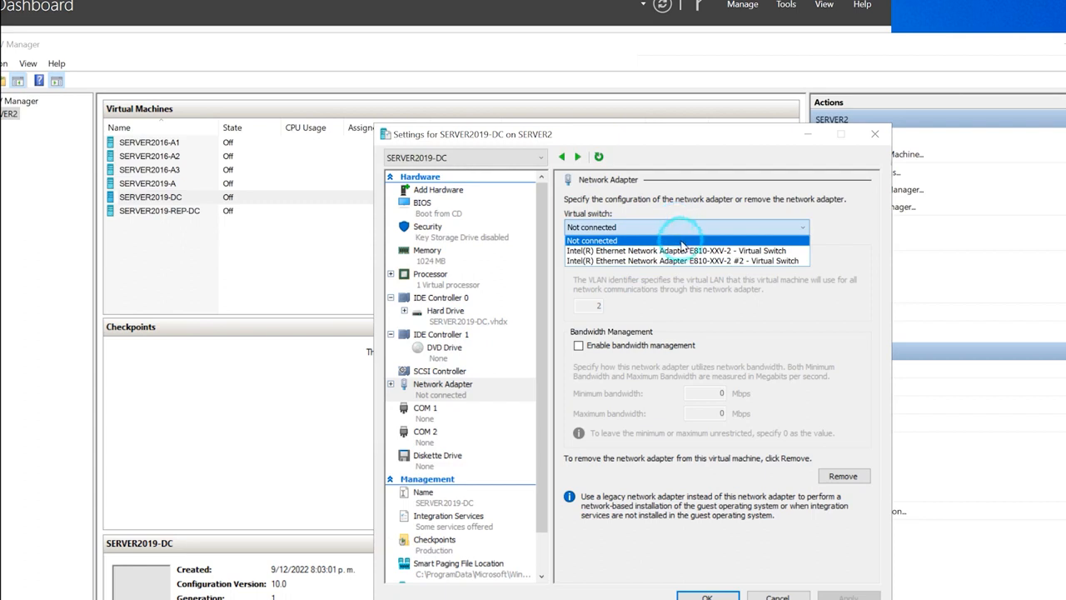
click(666, 250)
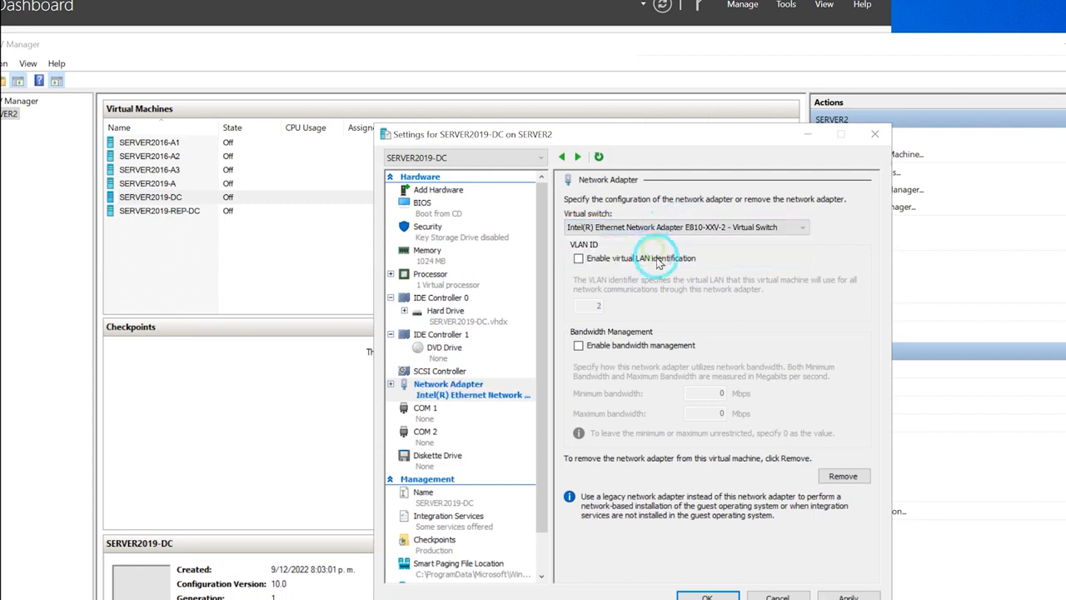